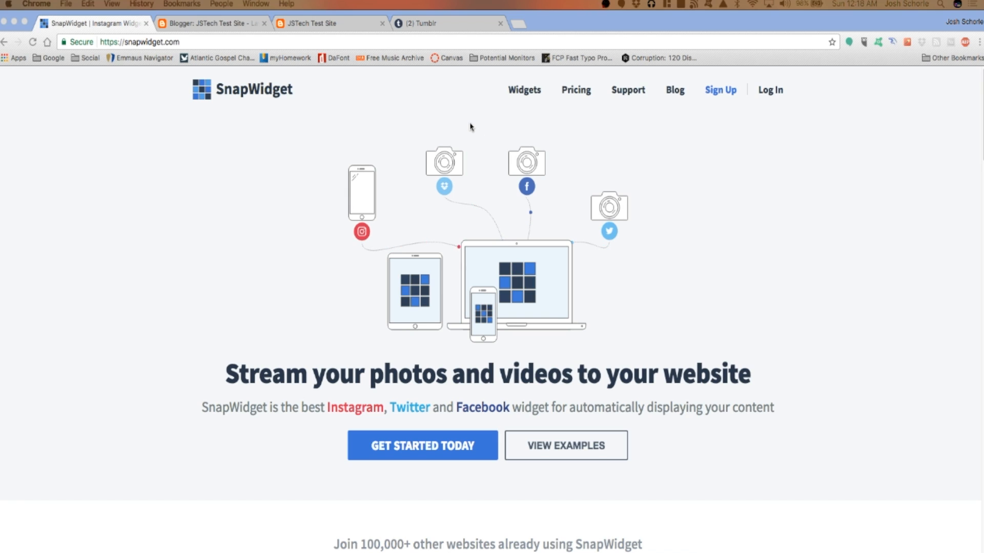
mouse_move(470, 147)
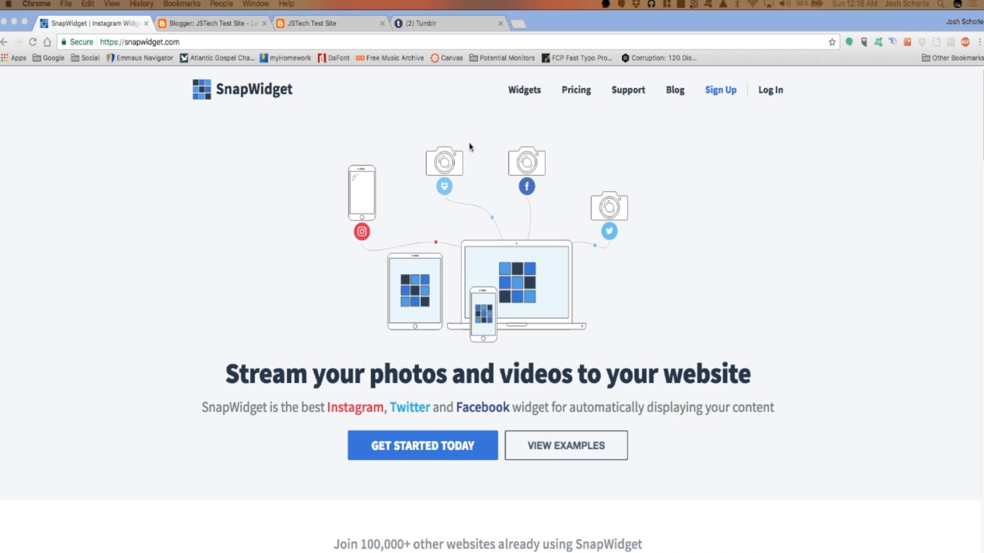
Scroll snapwidget.com down to the popular widgets, including the free Instagram grid.
scroll("down", 3)
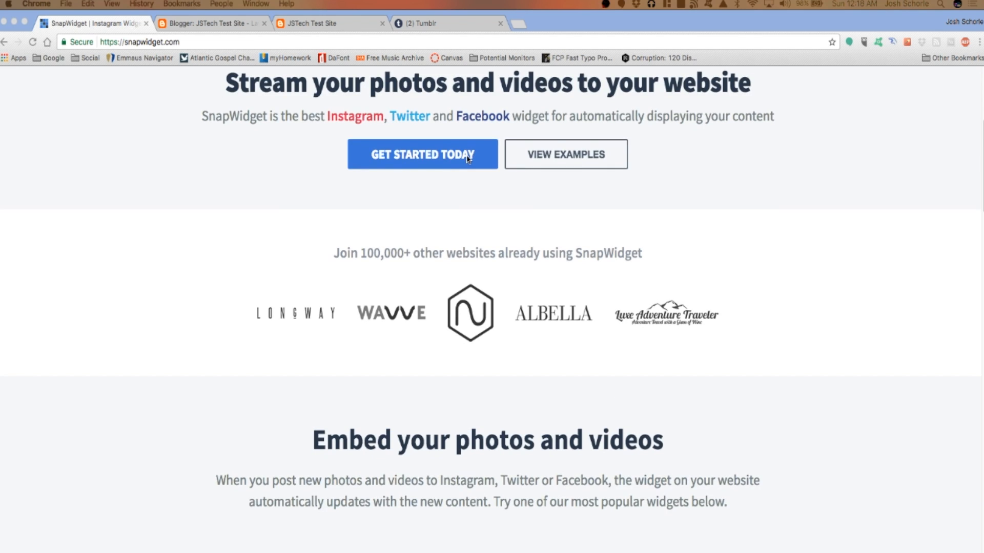
scroll("down", 3)
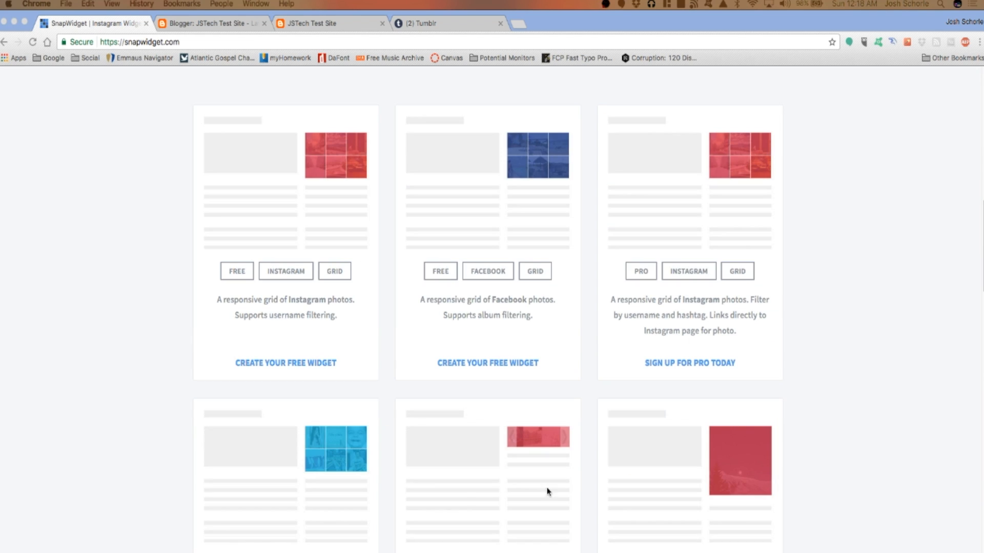
mouse_move(333, 179)
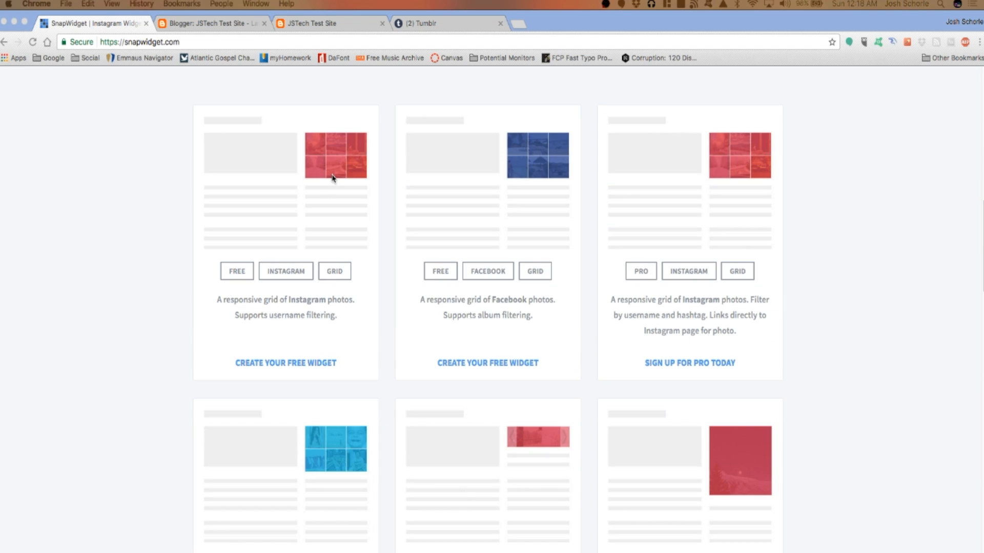
mouse_move(444, 191)
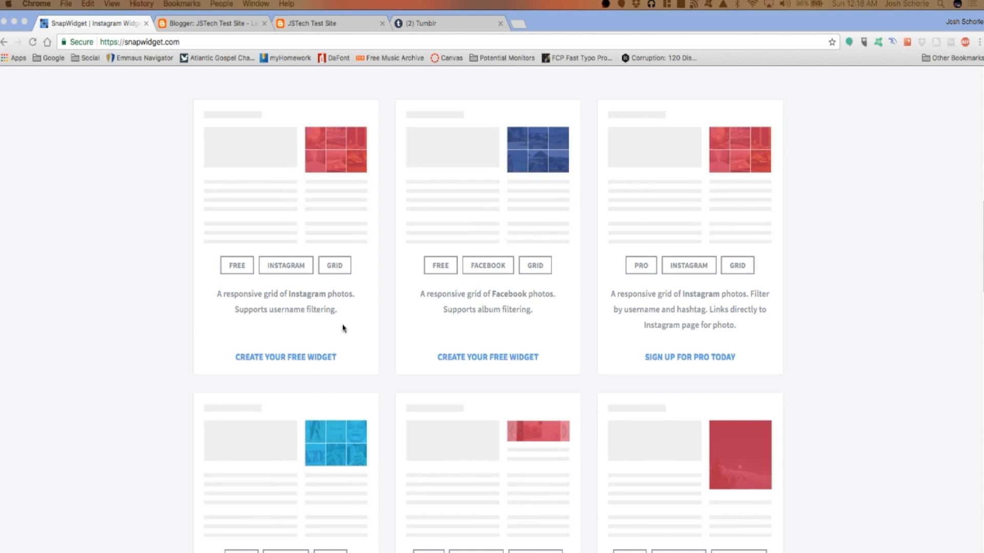
mouse_move(298, 321)
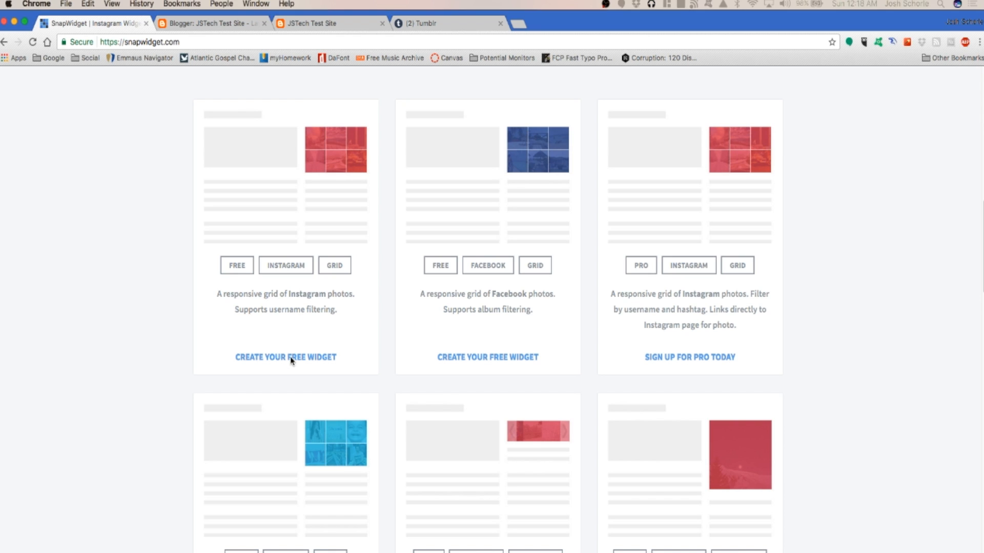
Create the free Instagram grid widget, sign in to Instagram and authorize SnapWidget.
left_click(284, 357)
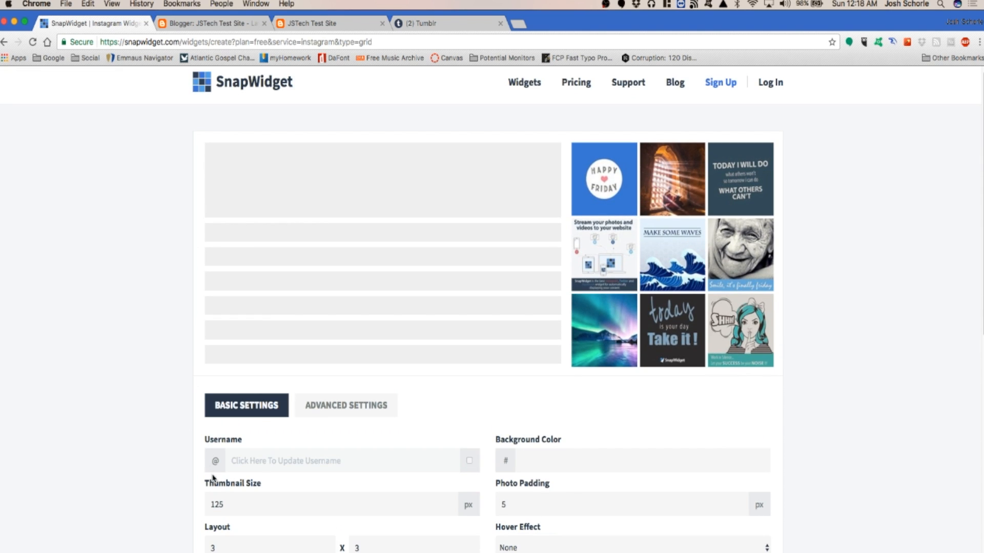
left_click(285, 461)
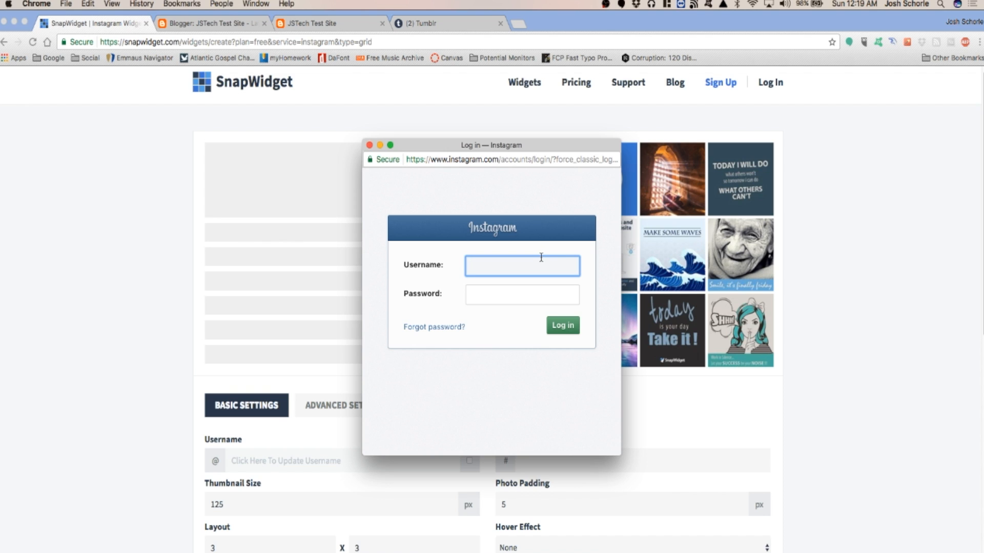
left_click(561, 325)
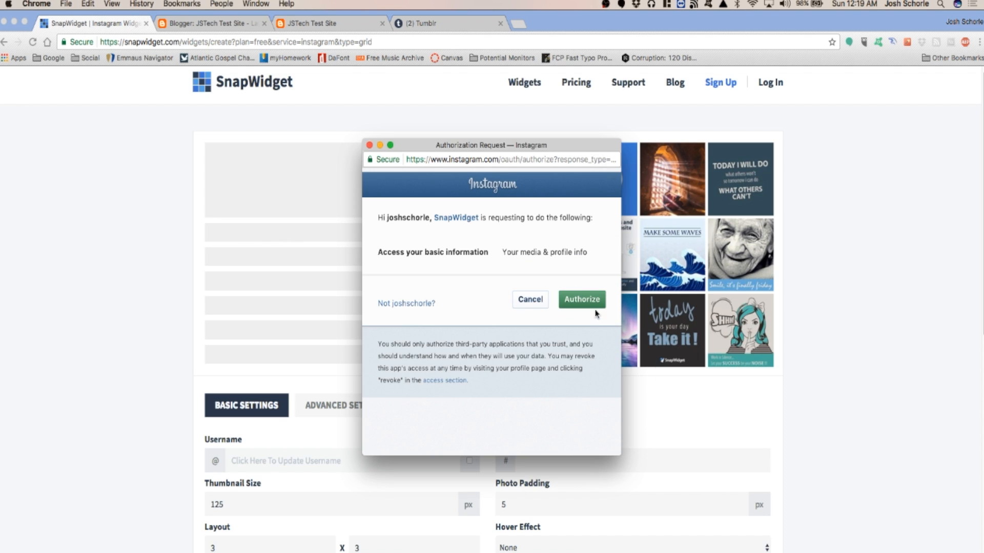
left_click(579, 301)
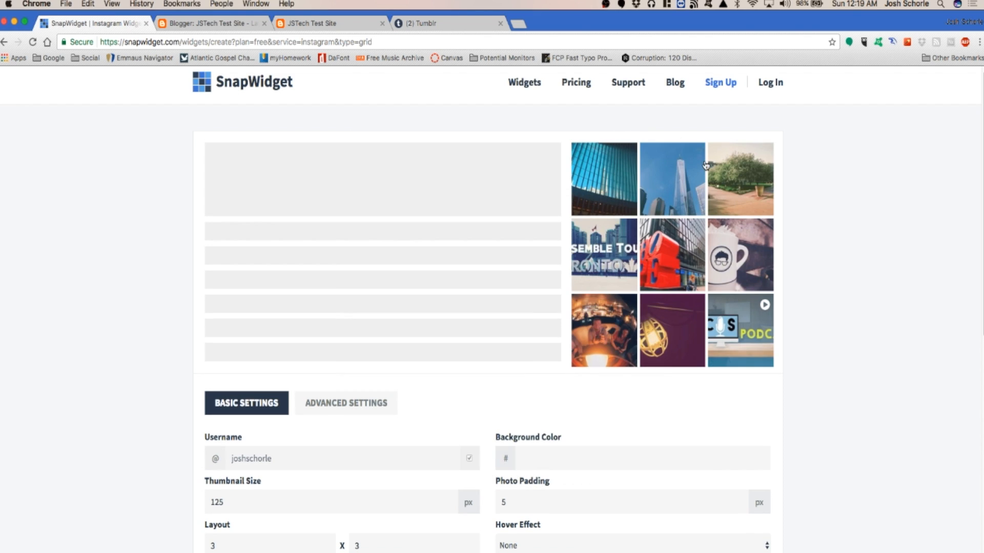
Change the Layout columns from 3 to 2 for a 2 x 3 grid.
scroll("down", 3)
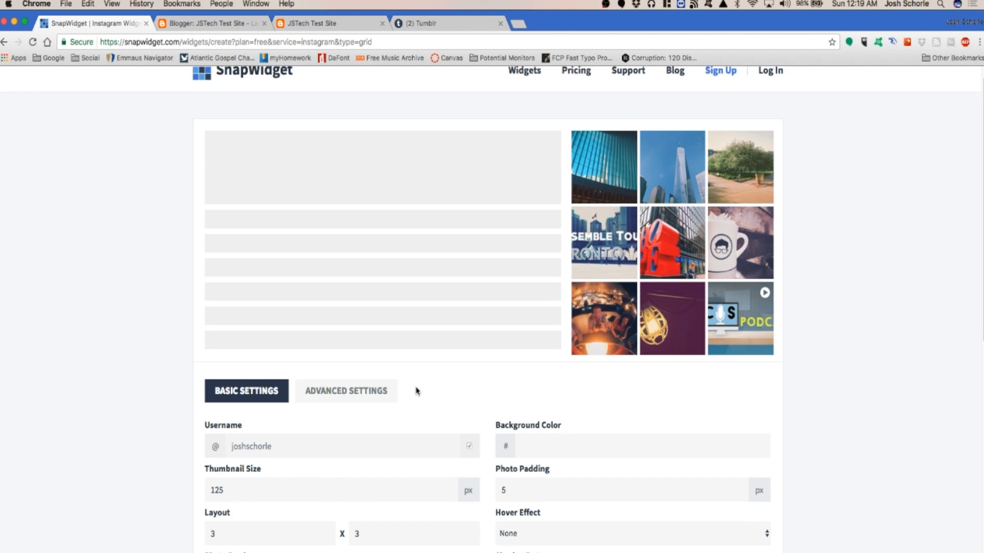
scroll("down", 3)
type("2")
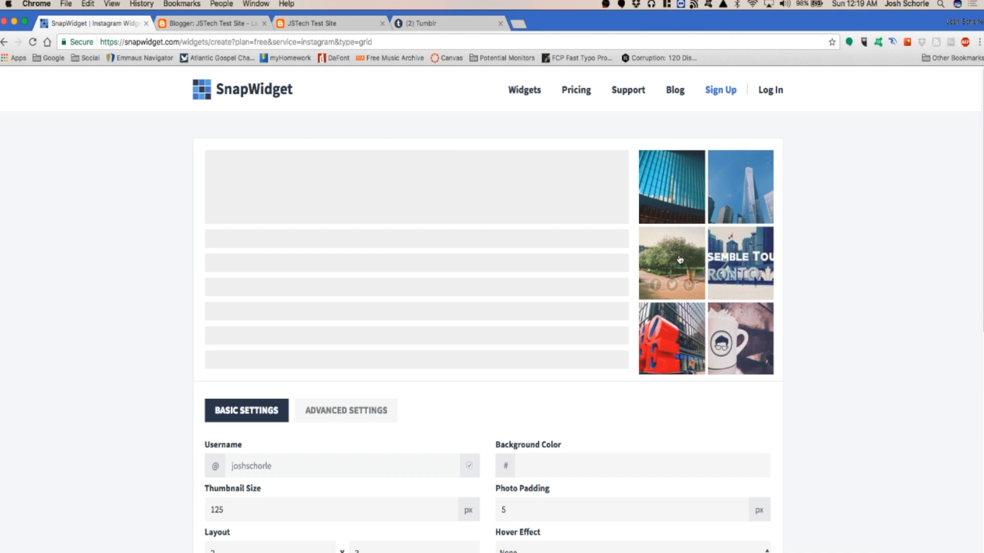
scroll("down", 3)
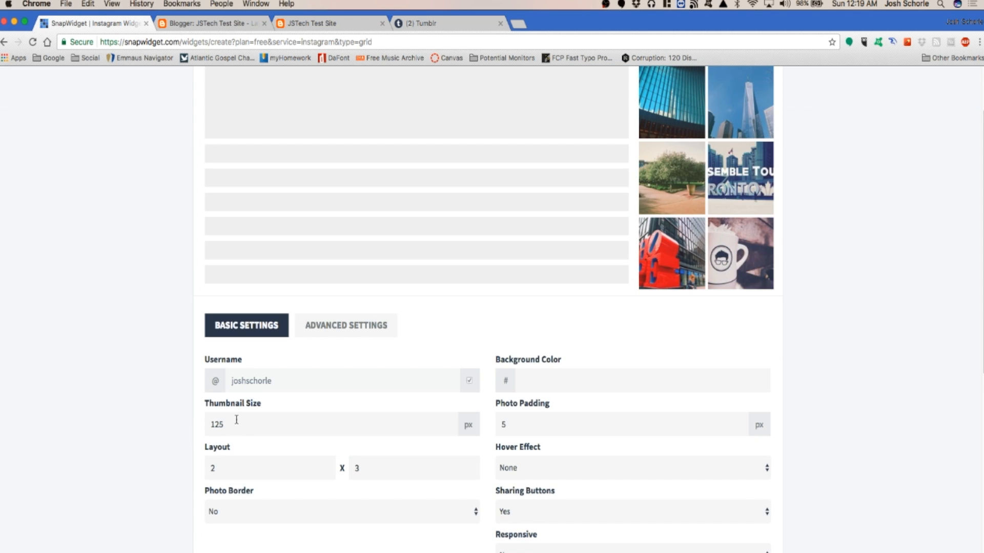
left_click(342, 511)
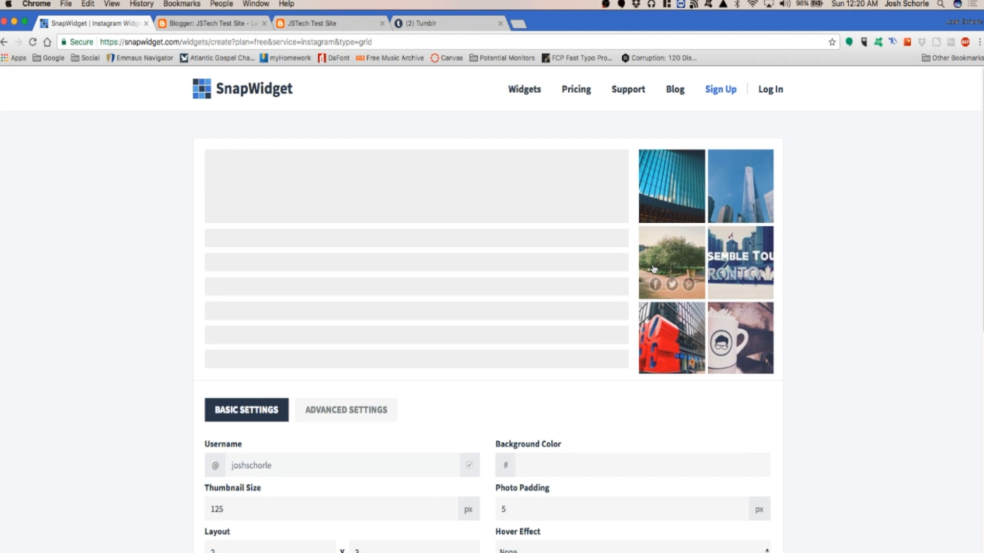
mouse_move(472, 421)
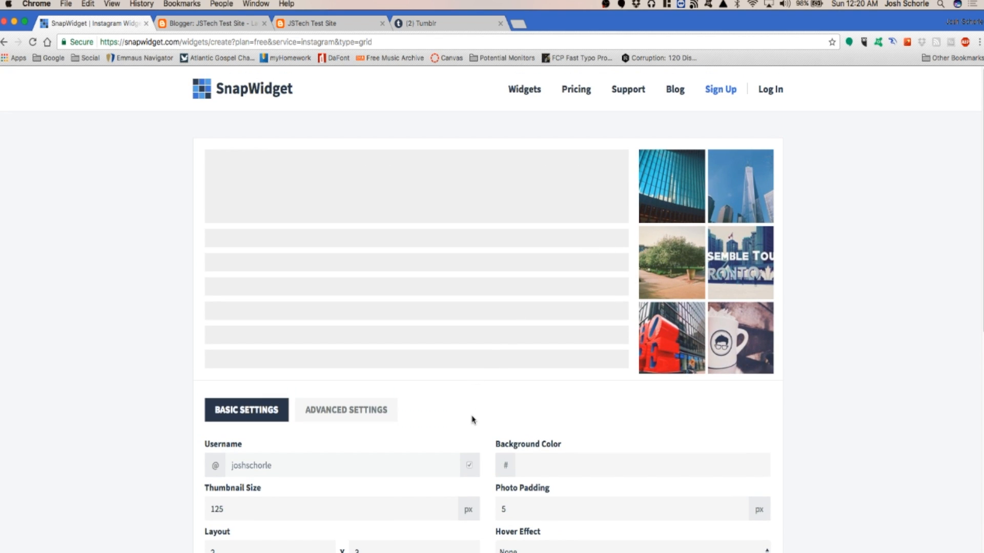
Show likes and comments on hover, make the widget responsive, and copy the embed code.
scroll("down", 3)
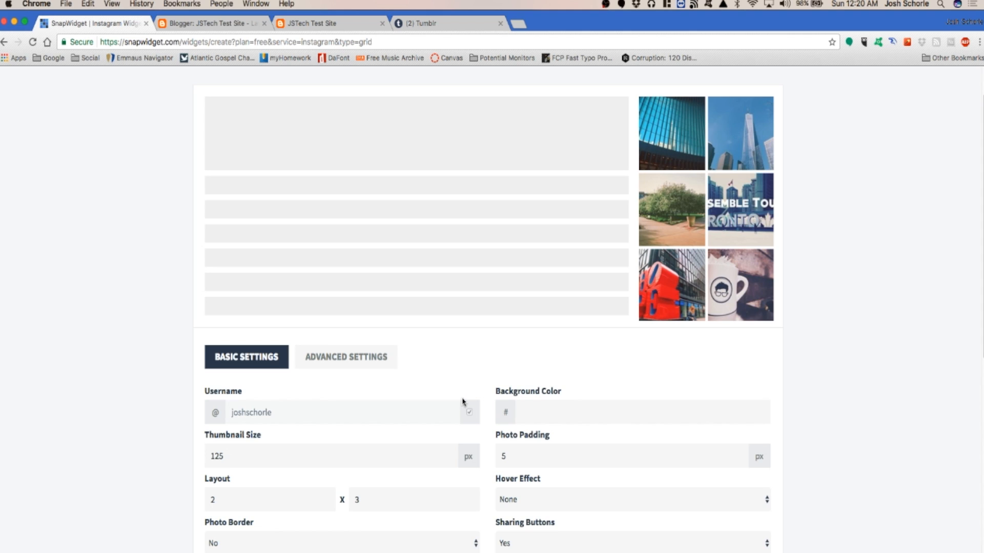
mouse_move(465, 381)
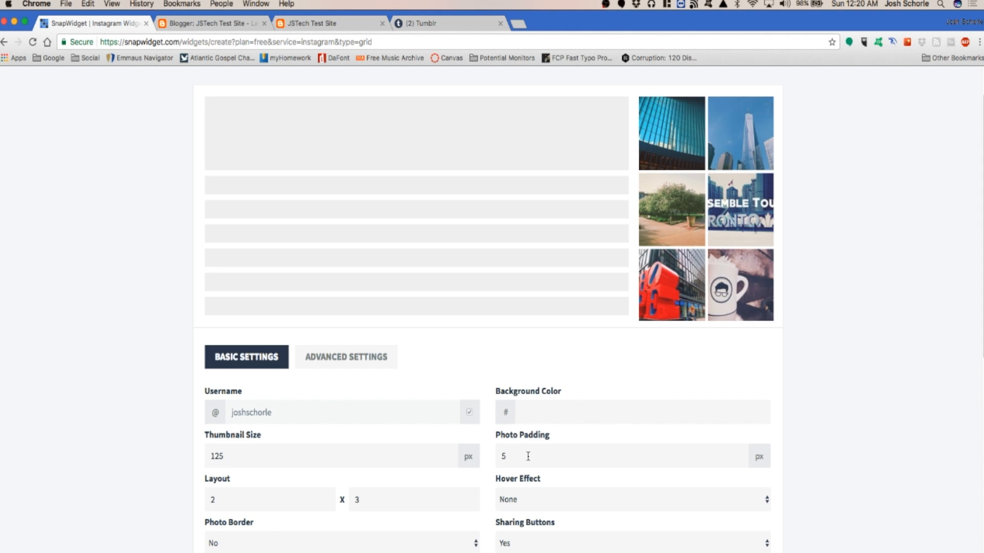
mouse_move(658, 258)
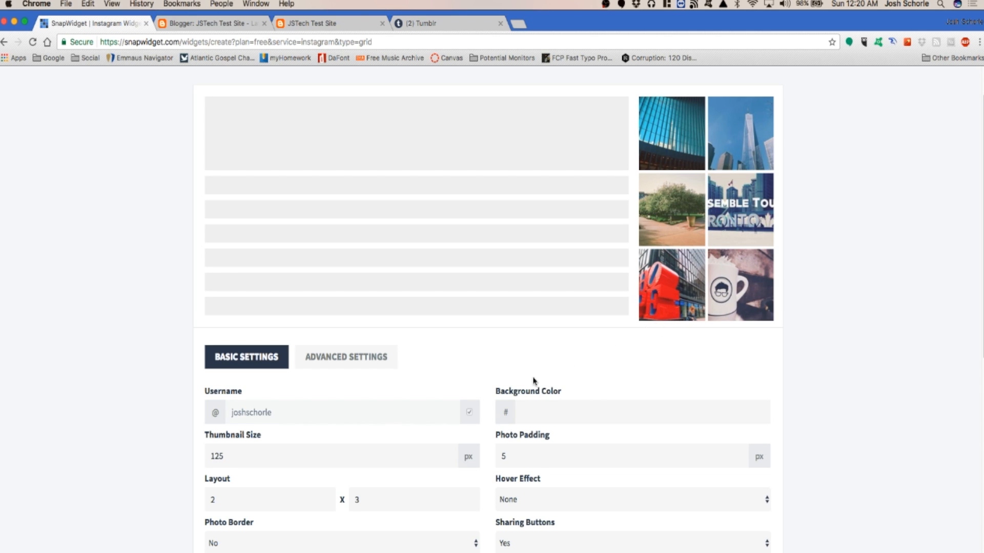
scroll("down", 3)
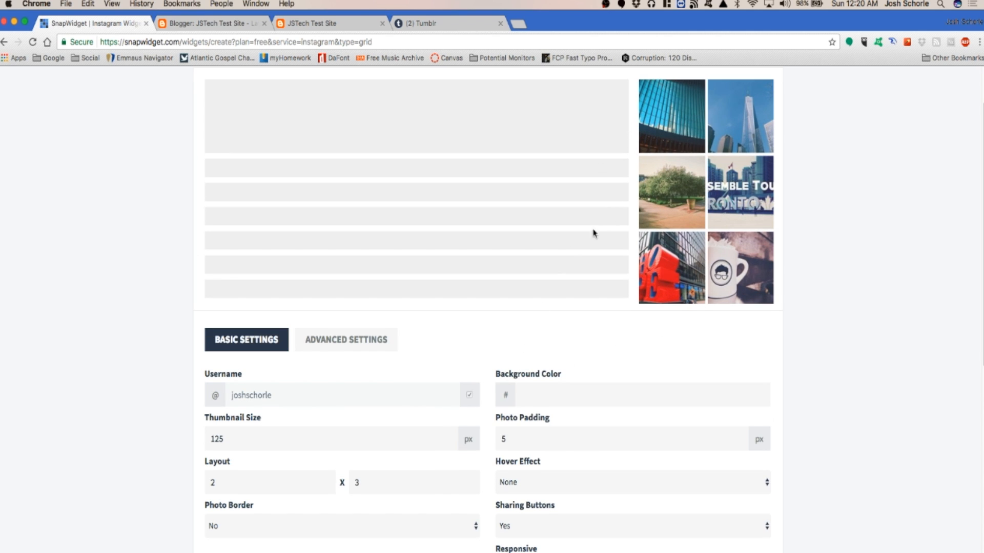
left_click(631, 481)
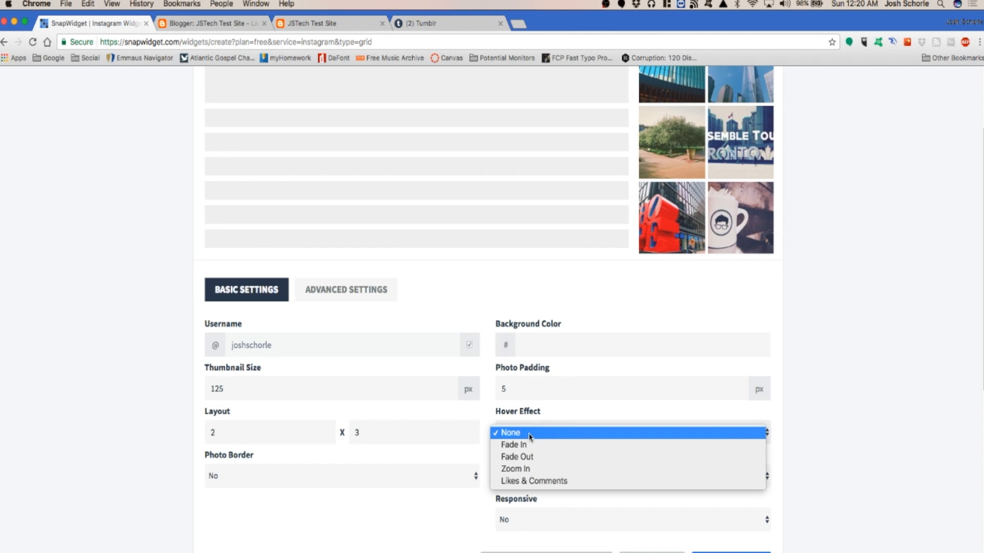
mouse_move(533, 482)
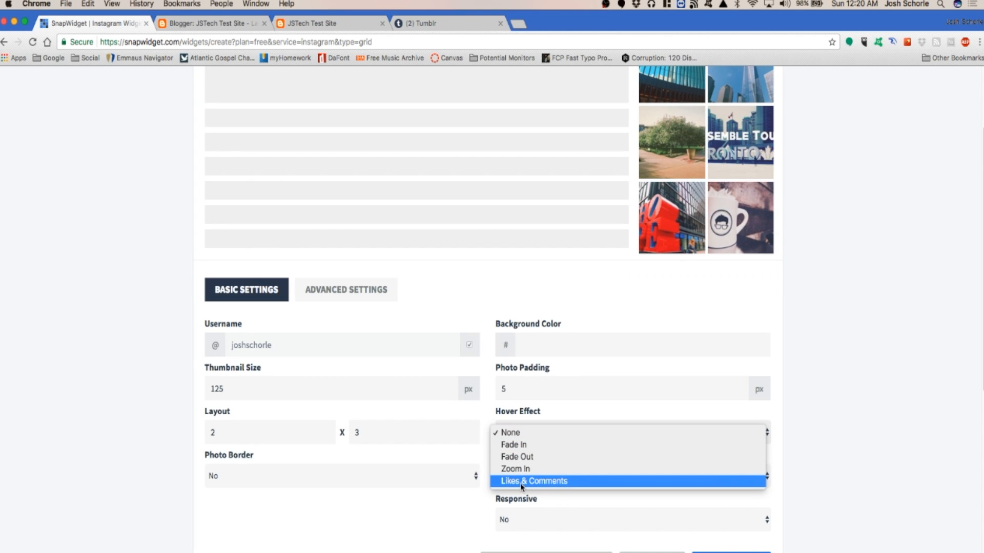
left_click(534, 482)
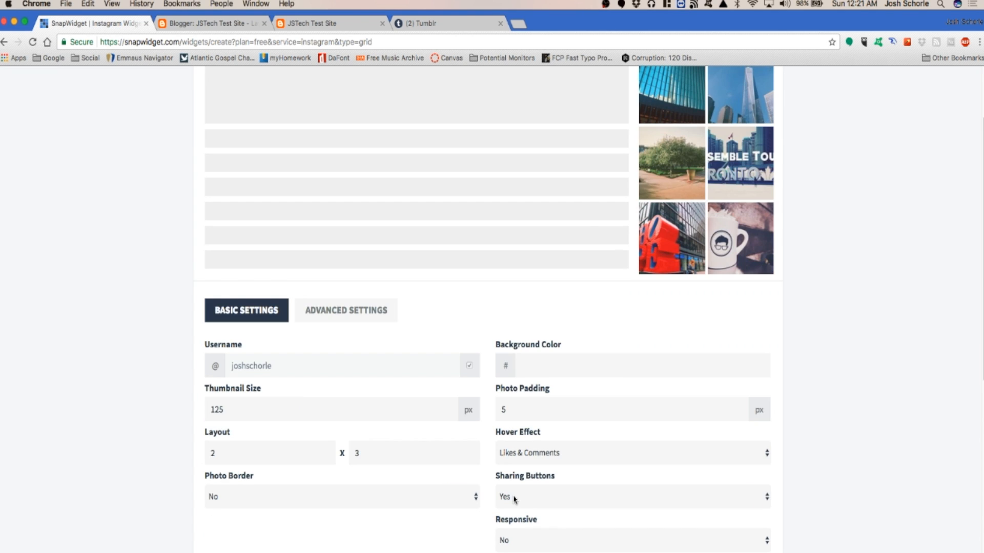
left_click(629, 539)
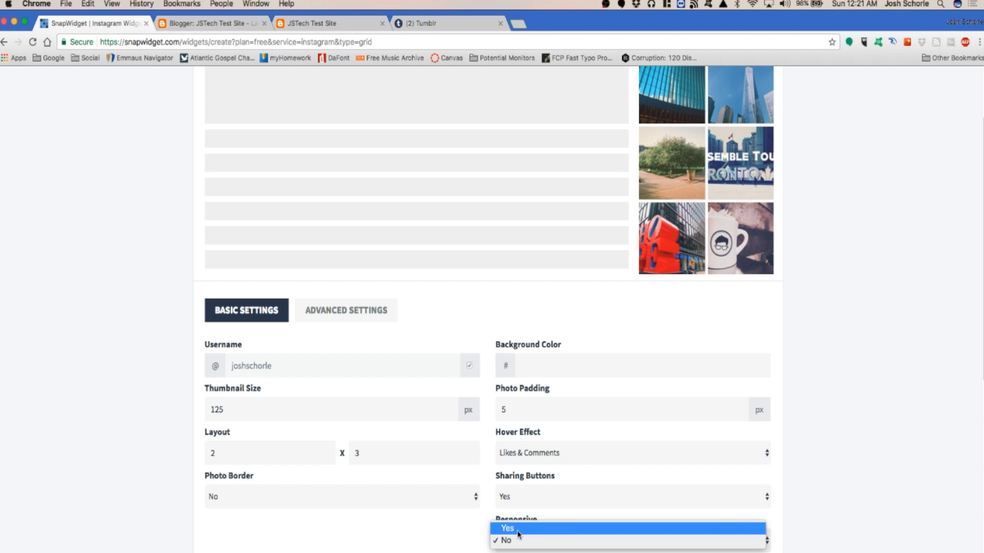
left_click(507, 527)
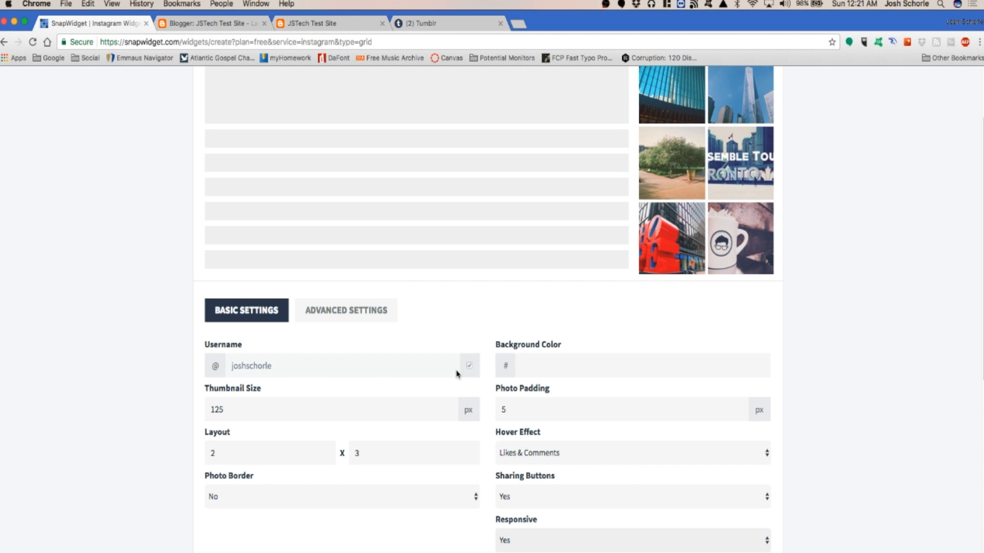
mouse_move(572, 318)
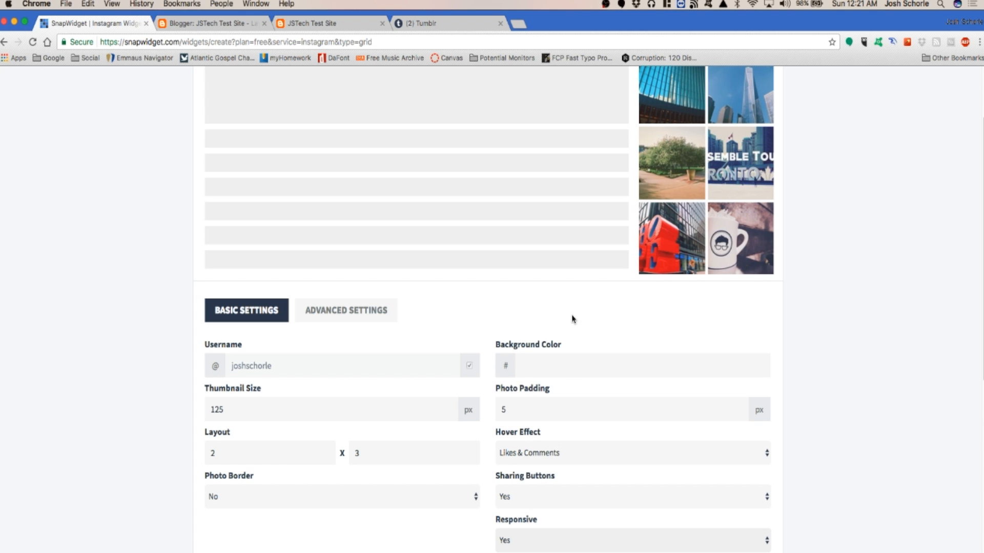
mouse_move(659, 214)
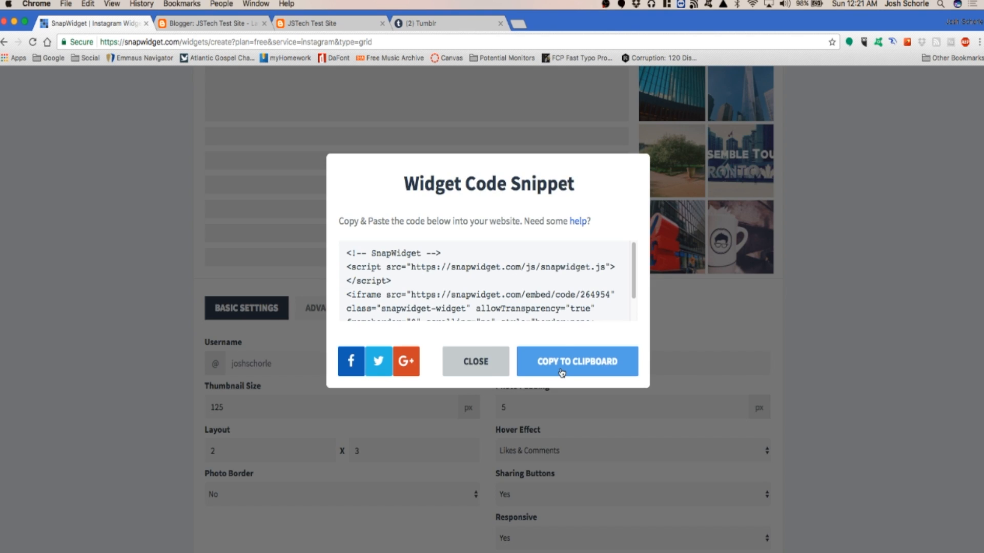
left_click(210, 23)
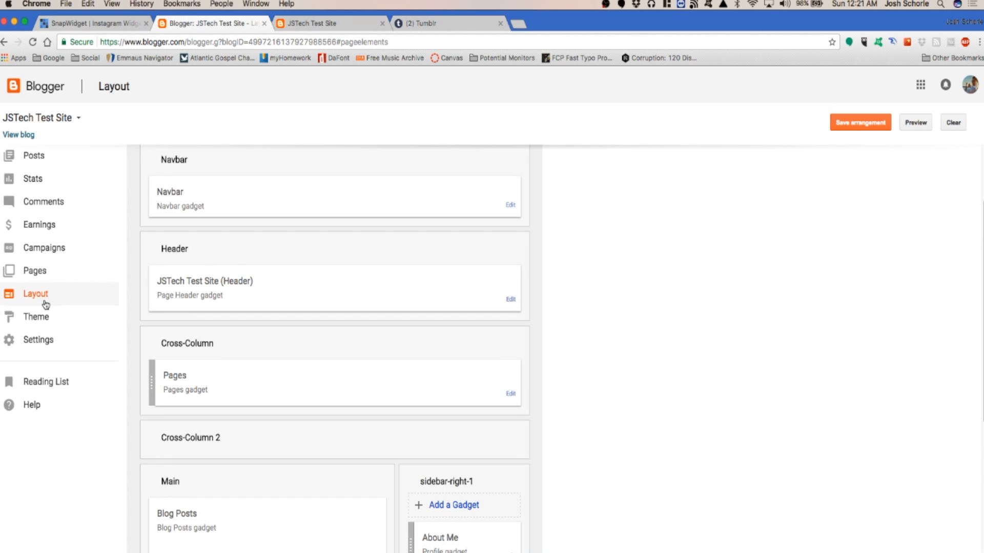
Add an HTML/JavaScript gadget titled Instagram with the SnapWidget code to sidebar-right-1.
scroll("down", 3)
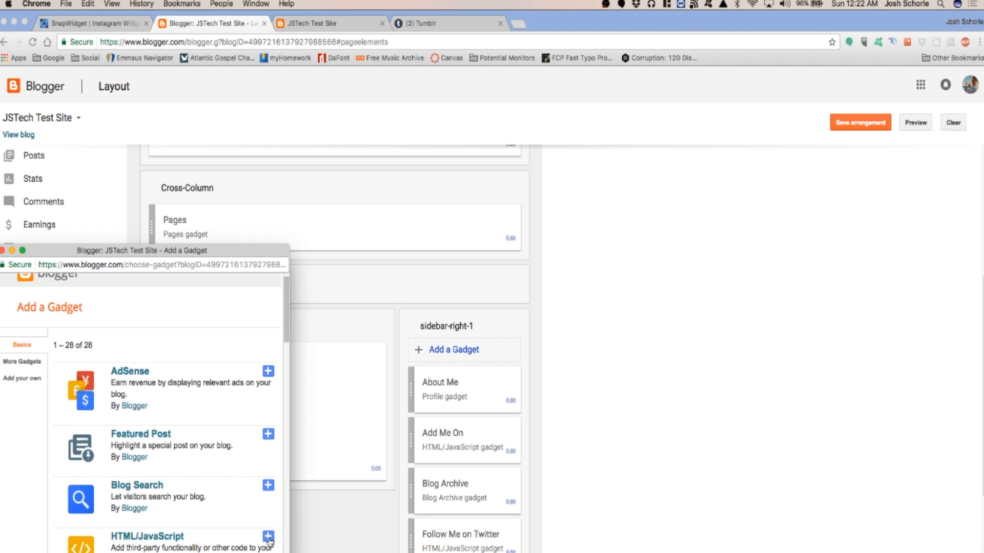
left_click(268, 538)
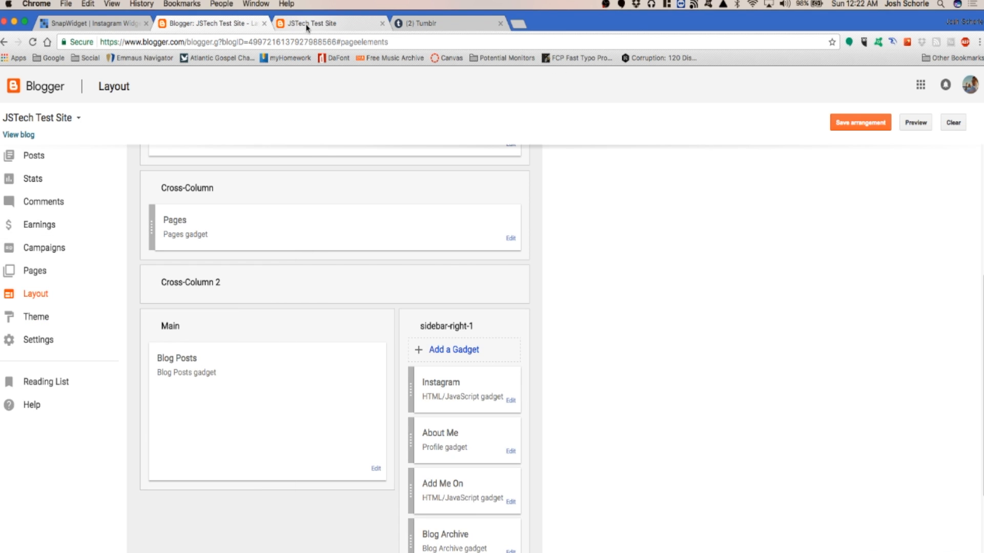
Check the JSTech Test Site sidebar shows the Instagram grid, then go to Tumblr's dashboard.
left_click(327, 23)
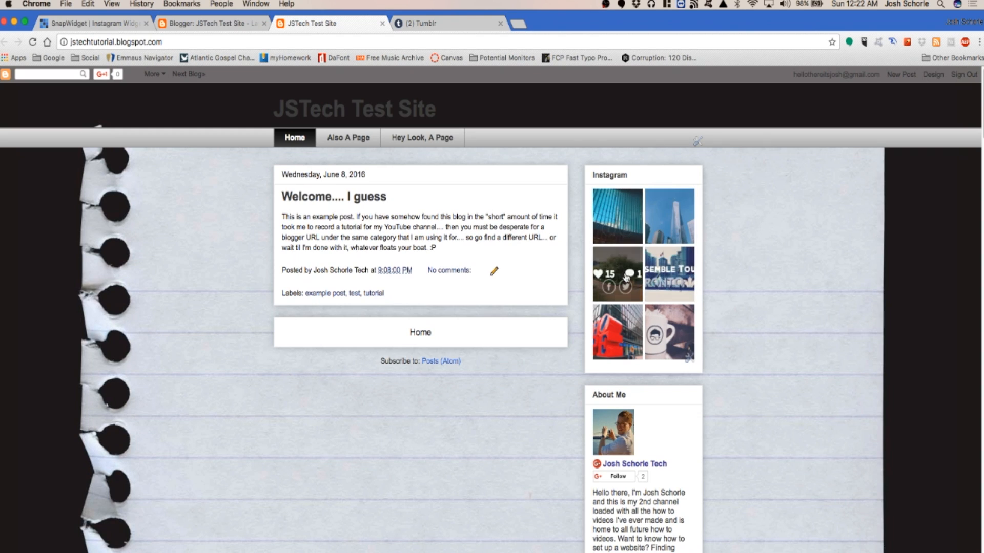
left_click(95, 23)
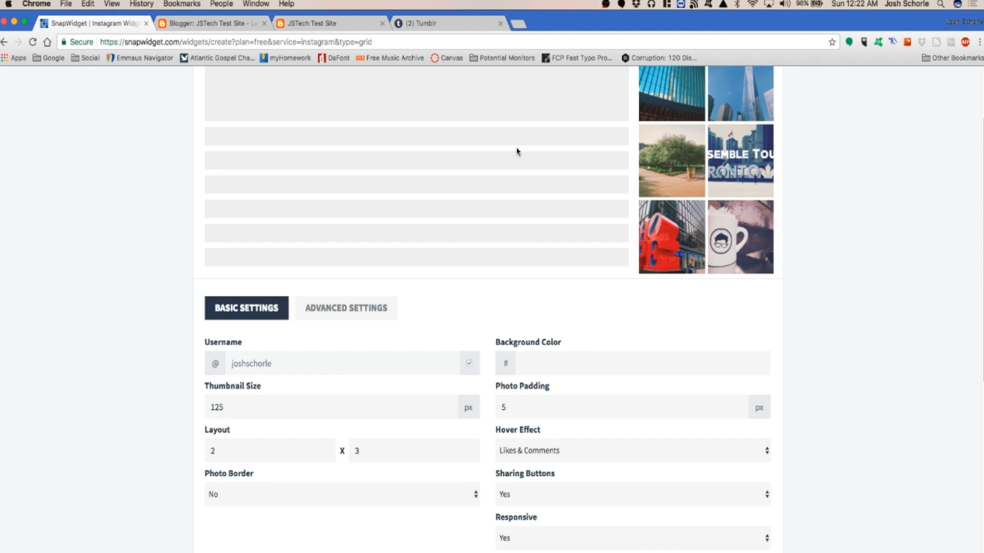
left_click(213, 23)
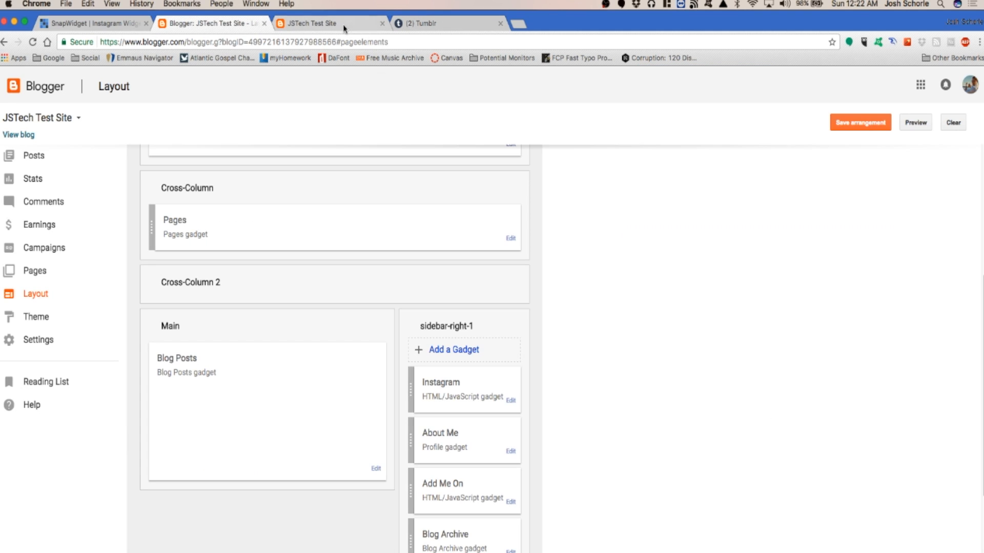
left_click(317, 23)
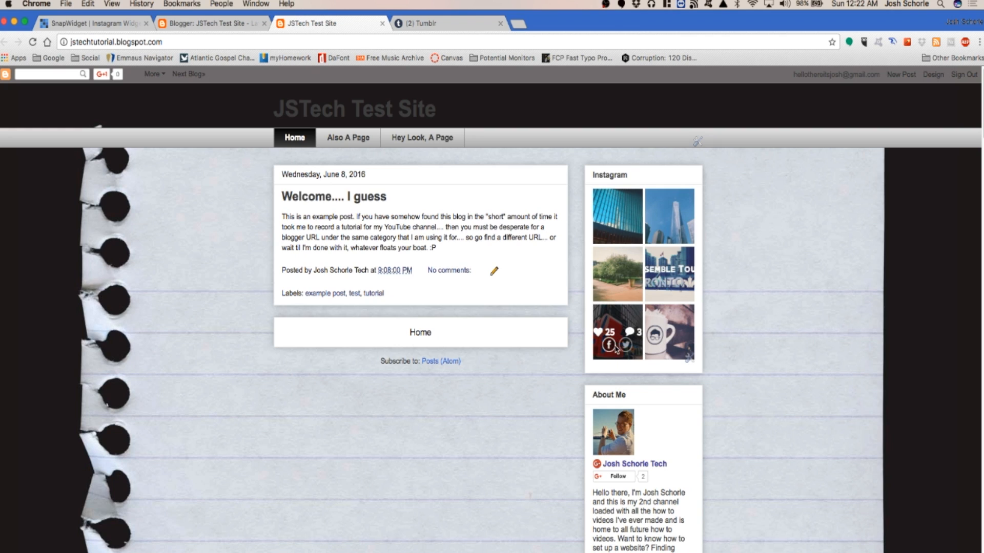
mouse_move(639, 350)
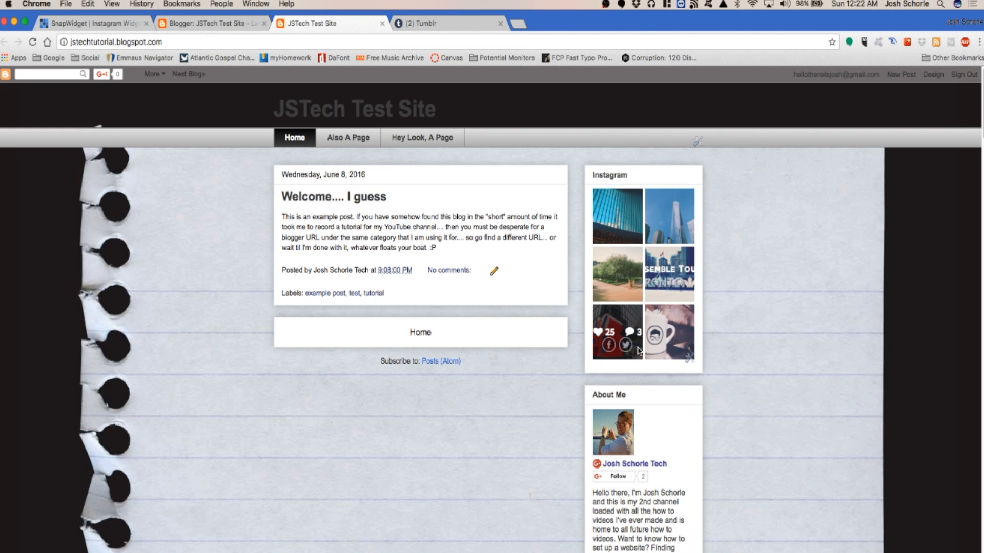
scroll("down", 3)
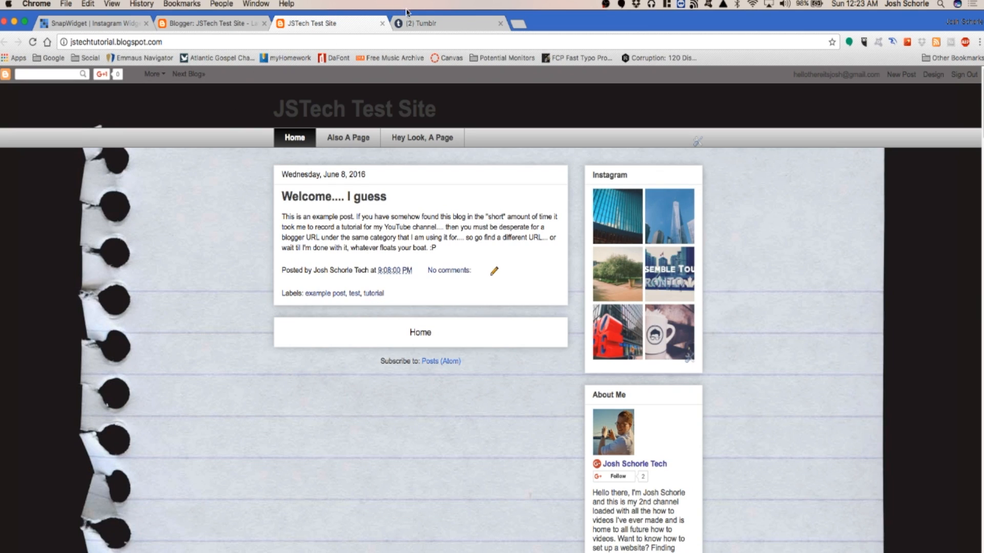
left_click(449, 23)
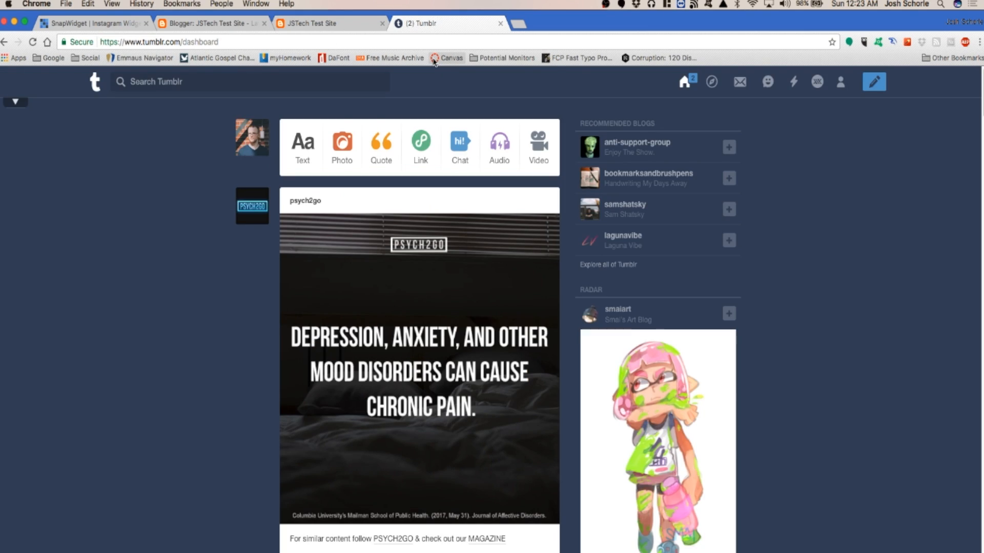
mouse_move(447, 58)
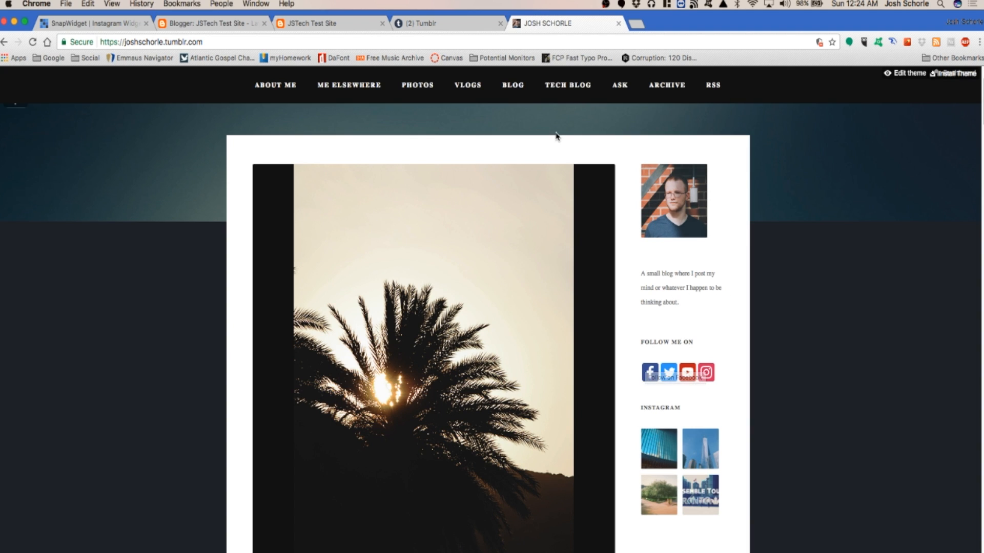
Go from the joshschorle2 blog's appearance settings into its theme editor.
left_click(420, 23)
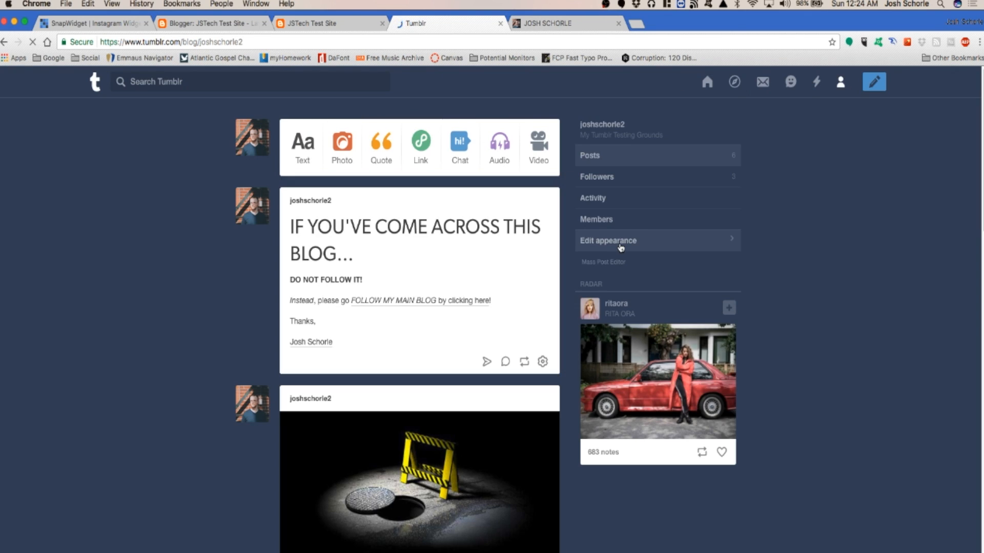
left_click(607, 240)
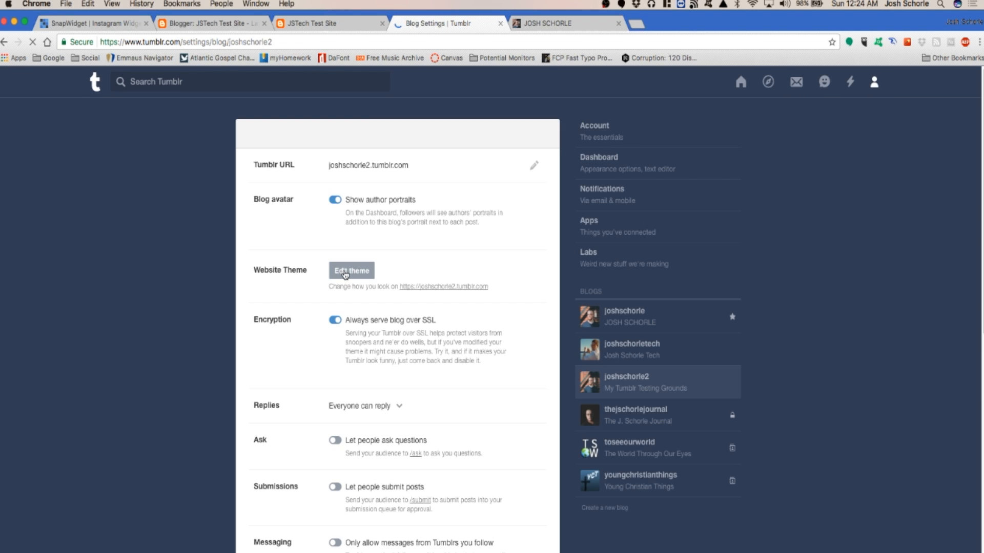
left_click(351, 270)
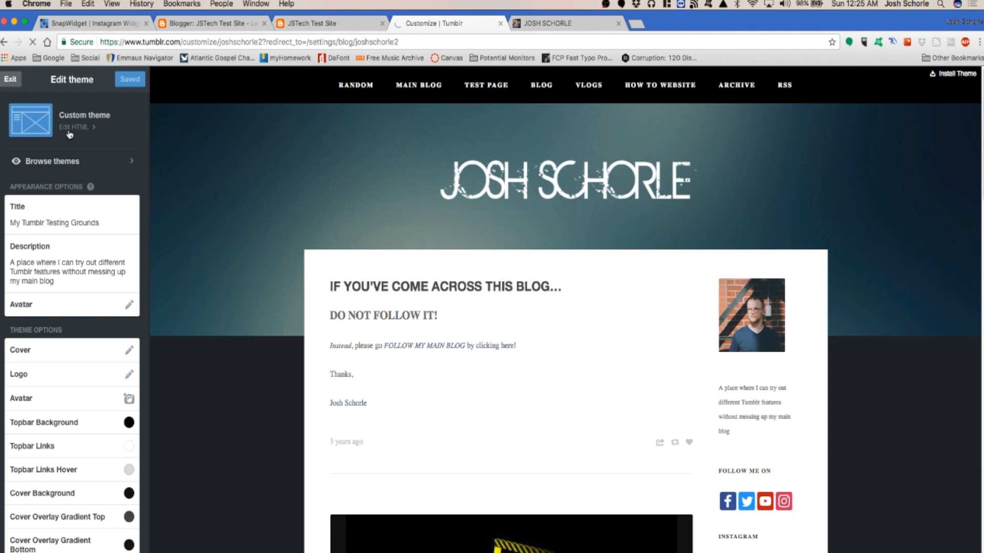
Open the theme HTML and scroll to the sidebar section above Follow Me On.
left_click(73, 126)
type("addthis")
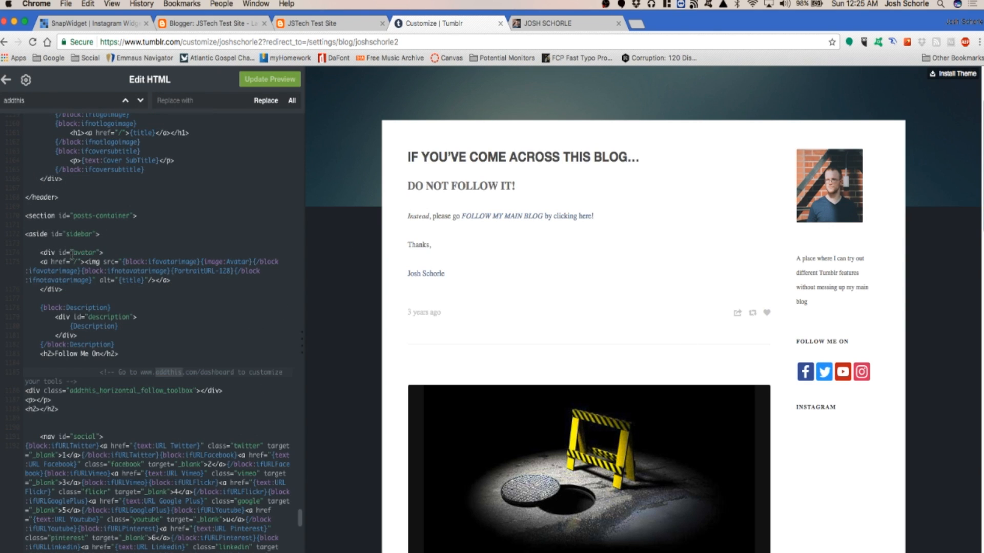
scroll("down", 3)
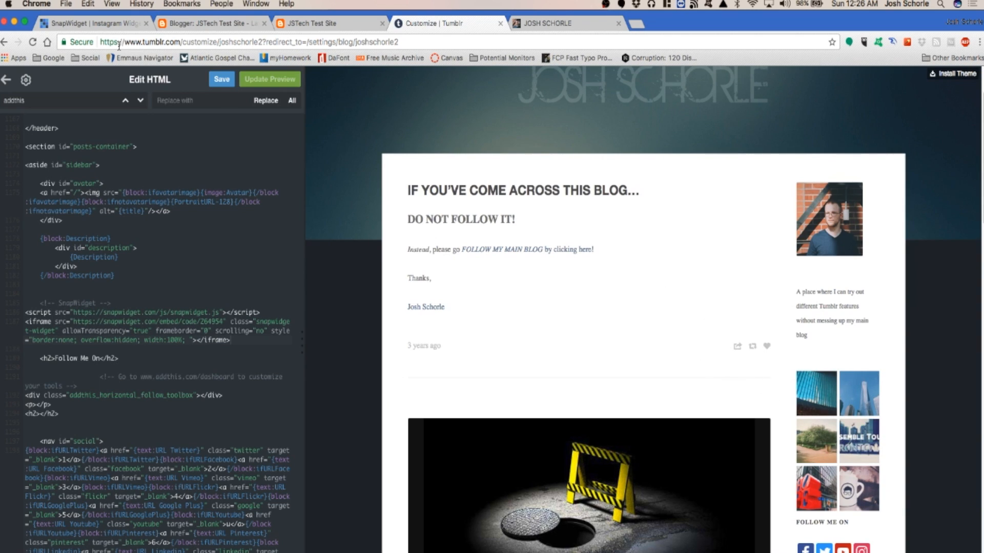
Set the SnapWidget layout to 1 x 3, glance at Advanced Settings, and return to Tumblr.
left_click(94, 23)
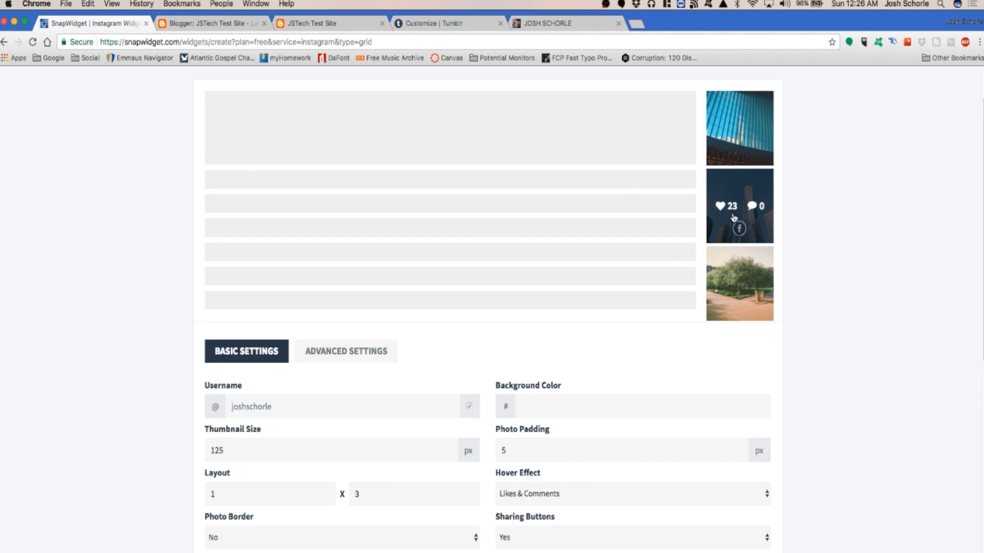
left_click(344, 350)
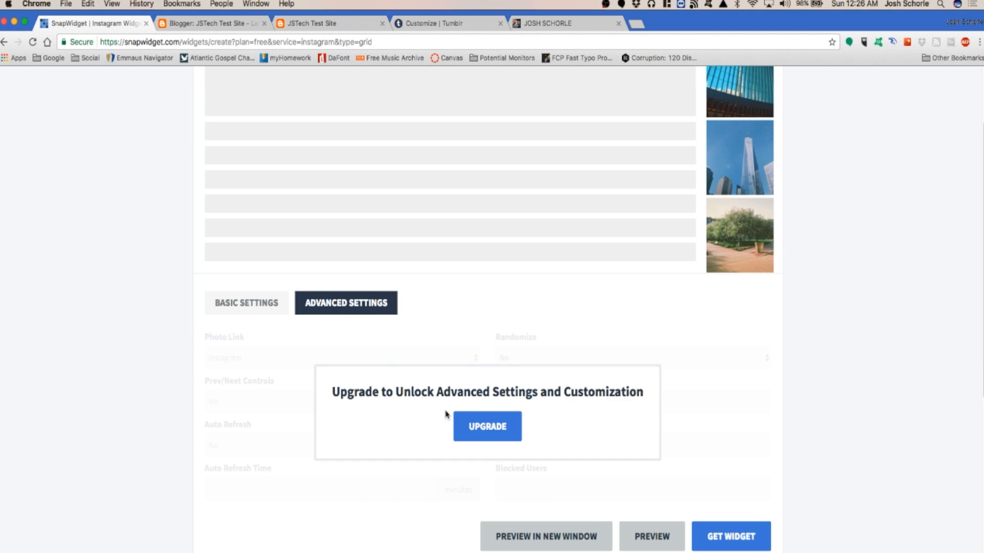
mouse_move(508, 343)
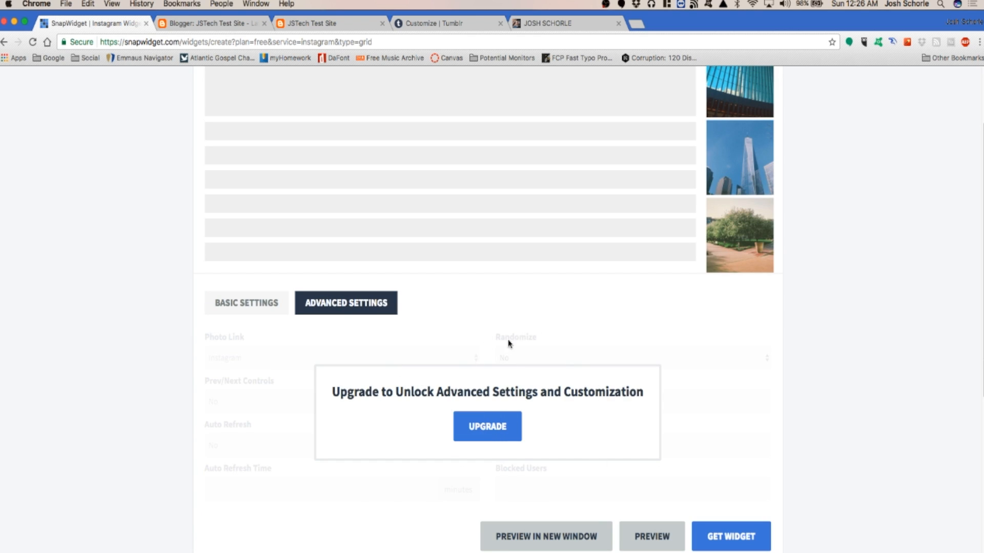
mouse_move(274, 333)
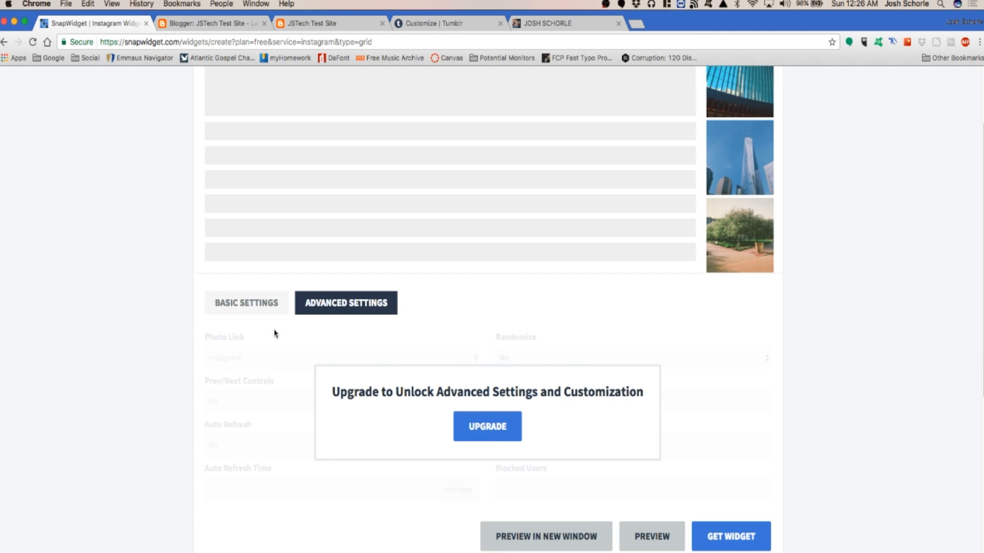
left_click(245, 303)
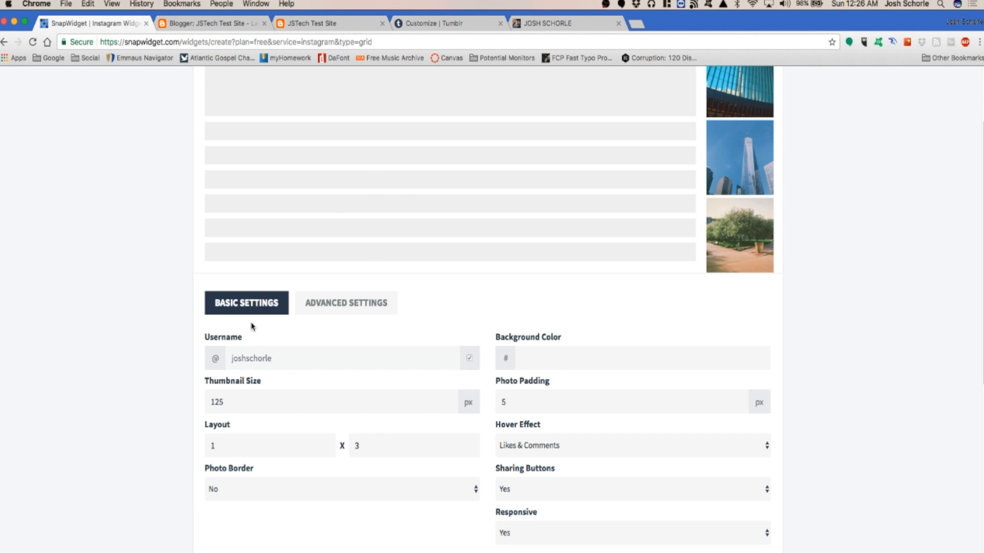
left_click(445, 23)
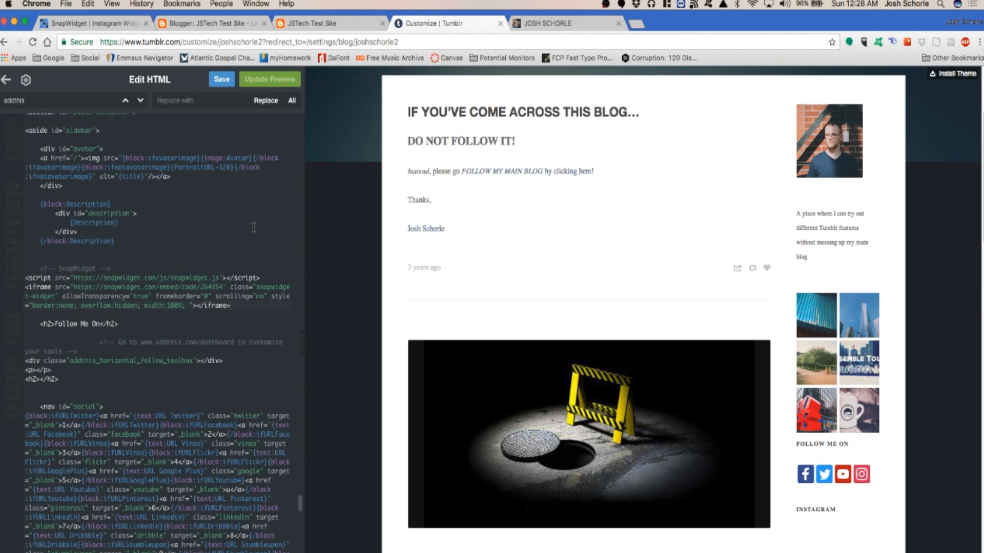